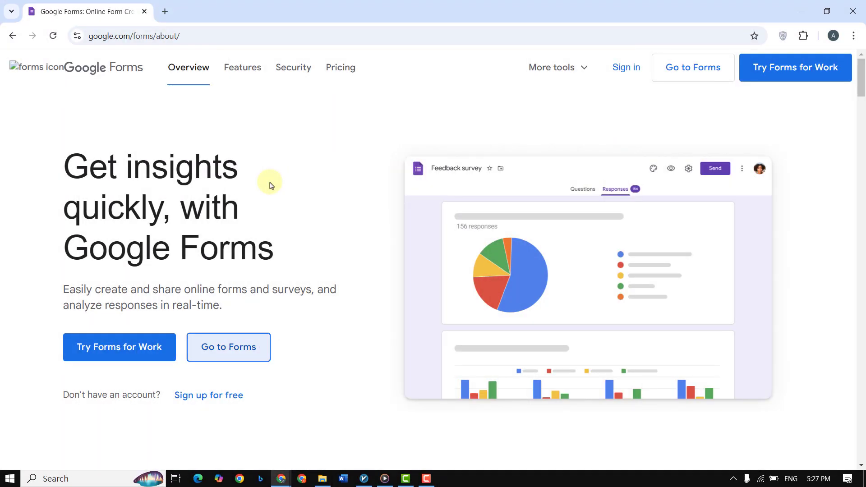
pyautogui.moveTo(228, 347)
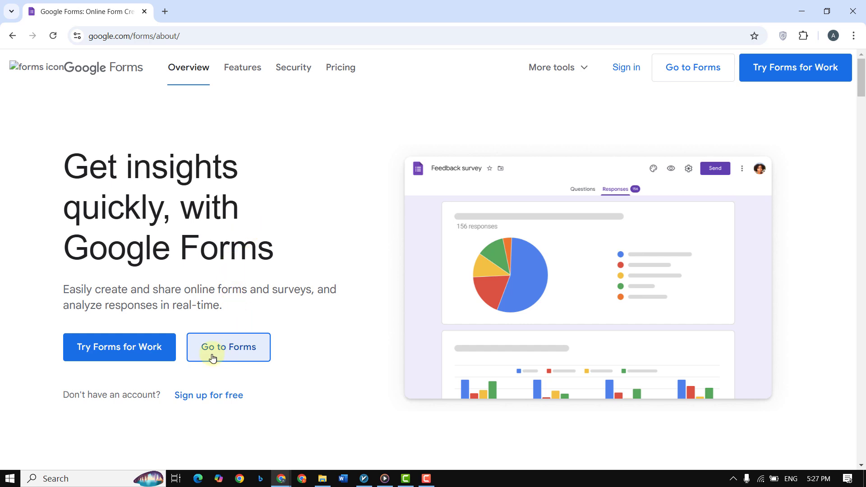
# Step: Start a new blank form from the Google Forms home page
pyautogui.click(228, 346)
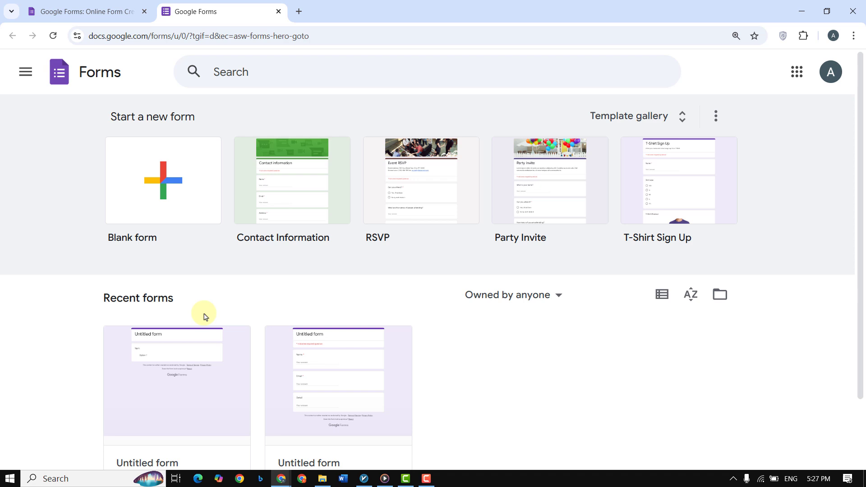
pyautogui.moveTo(144, 214)
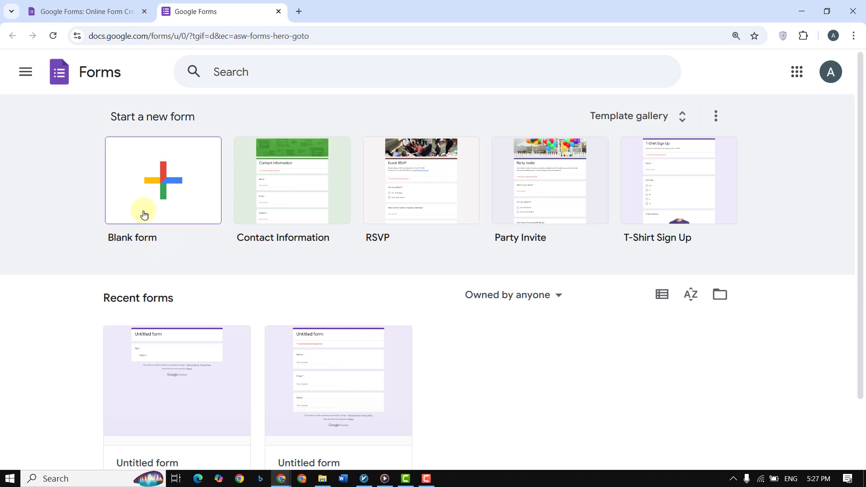
pyautogui.click(163, 180)
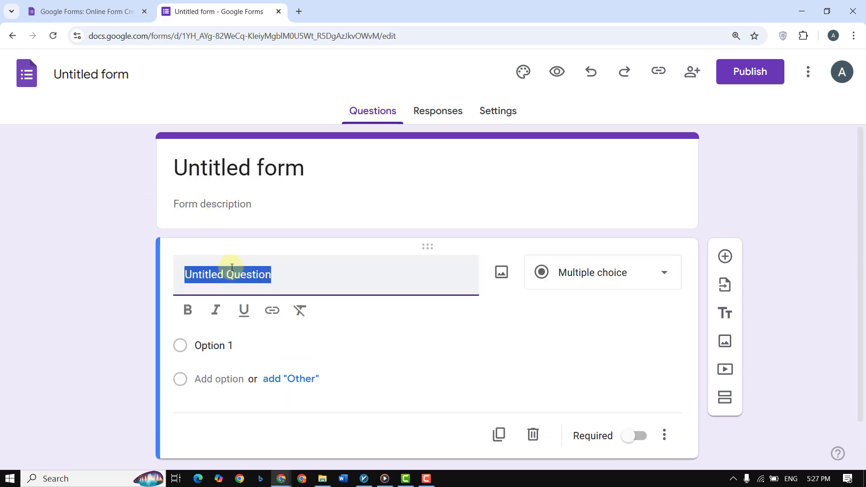
# Step: Add three short-answer questions titled Name, Email and Detail
pyautogui.write('Name')
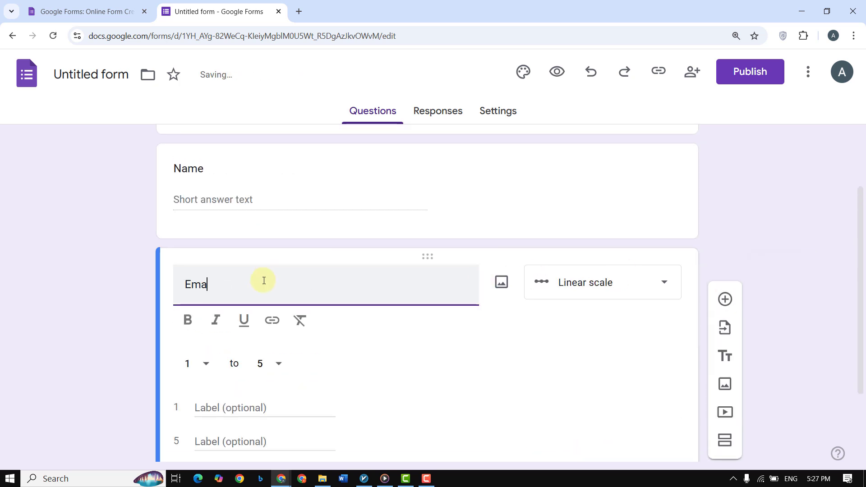
pyautogui.write('l')
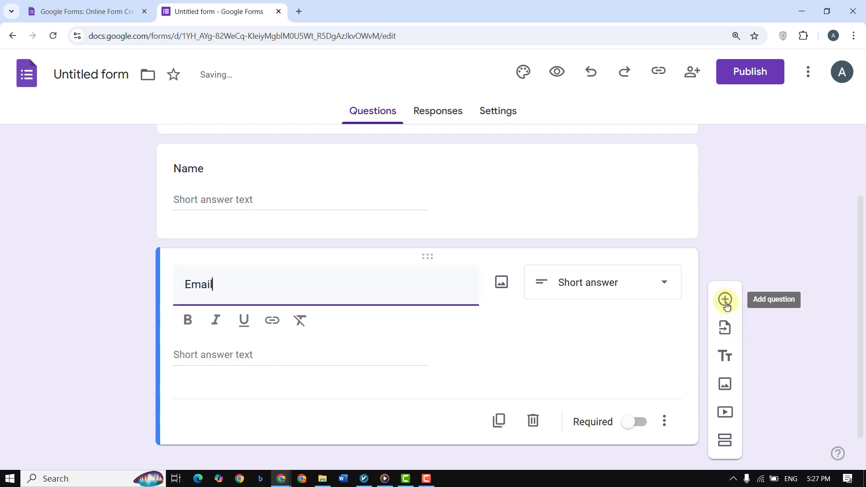
pyautogui.click(725, 300)
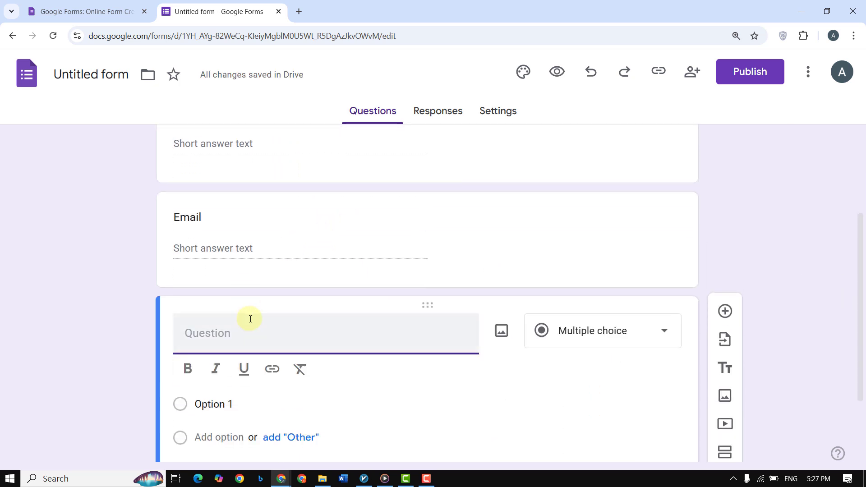
pyautogui.write('Detail')
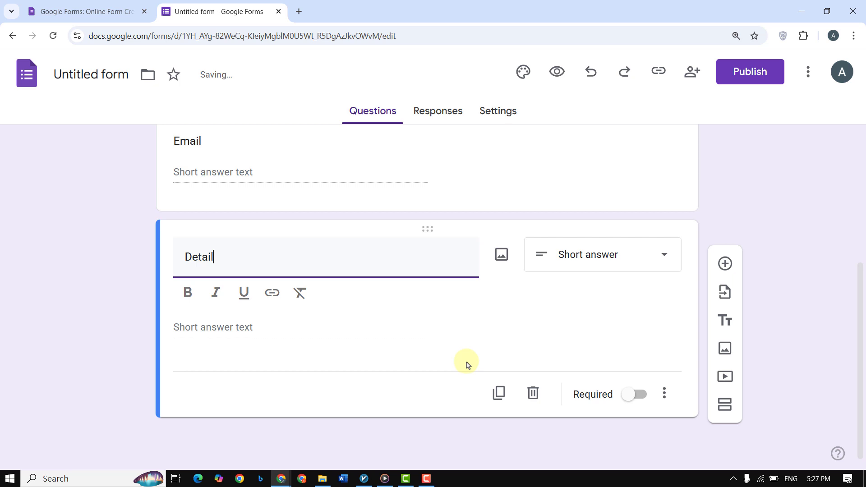
pyautogui.scroll(3)
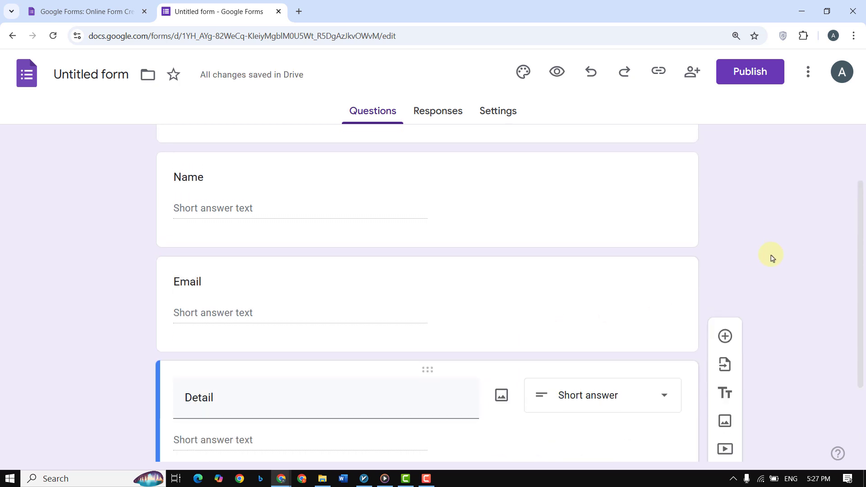
pyautogui.scroll(3)
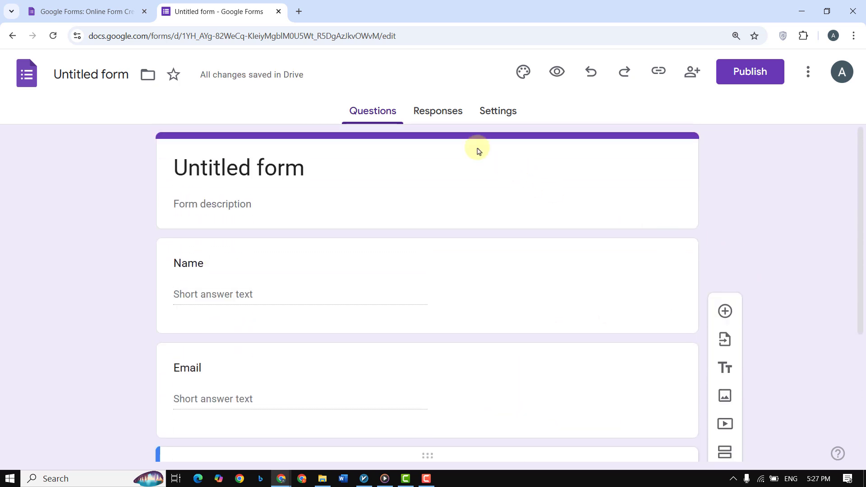
# Step: Link the form's responses to a newly created spreadsheet
pyautogui.click(437, 110)
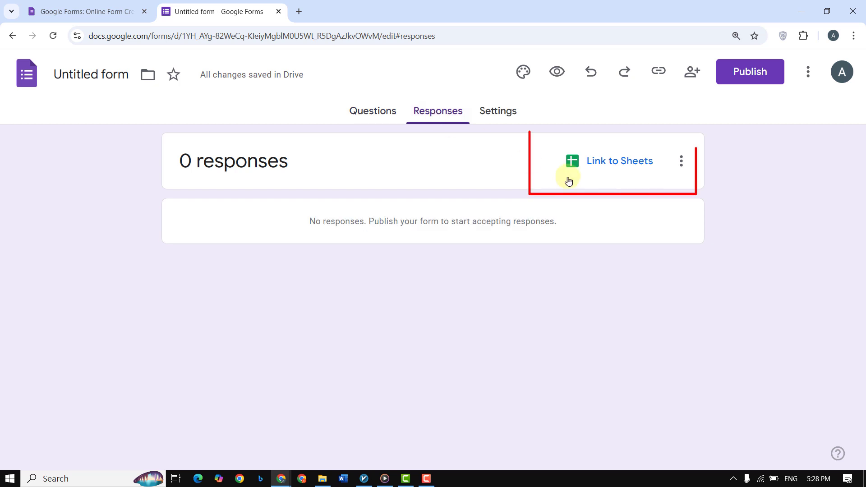
pyautogui.moveTo(616, 161)
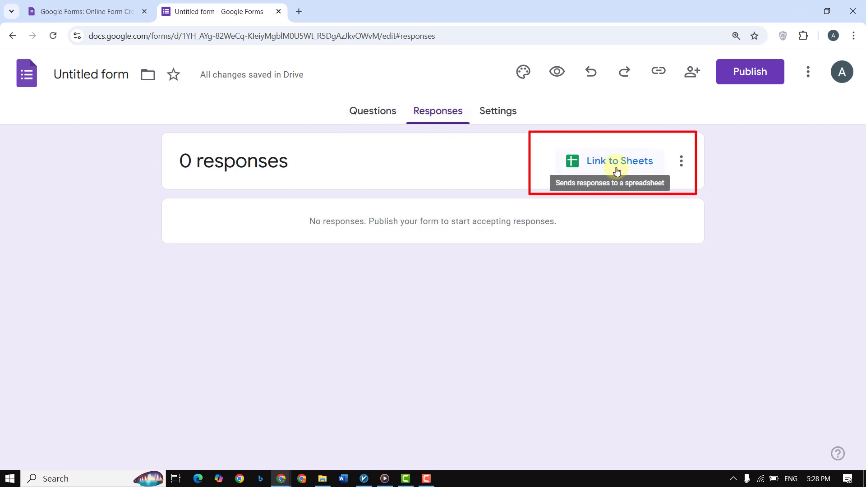
pyautogui.click(619, 160)
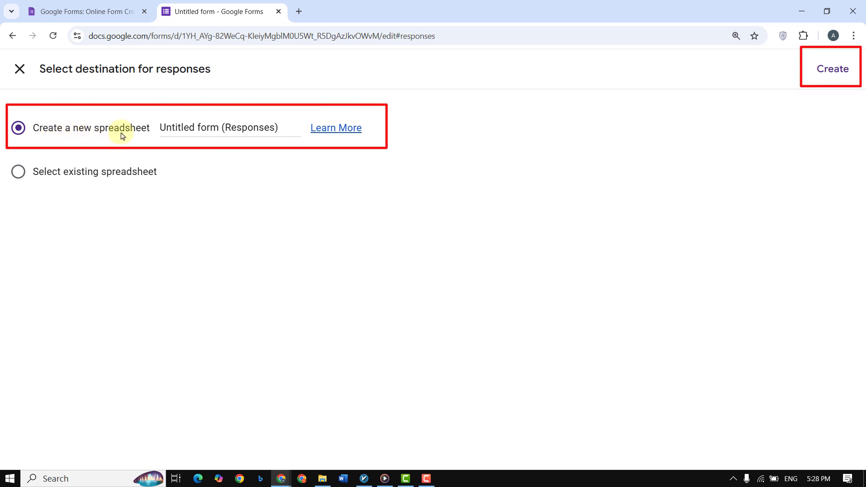
pyautogui.moveTo(716, 148)
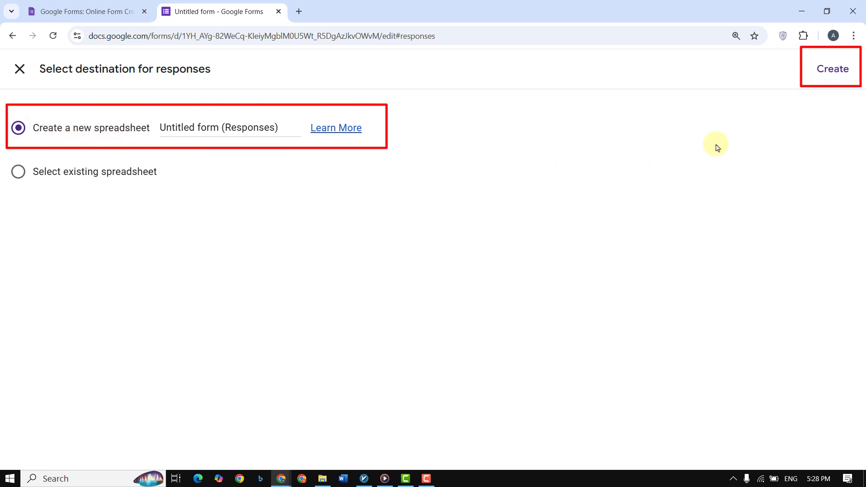
pyautogui.click(831, 69)
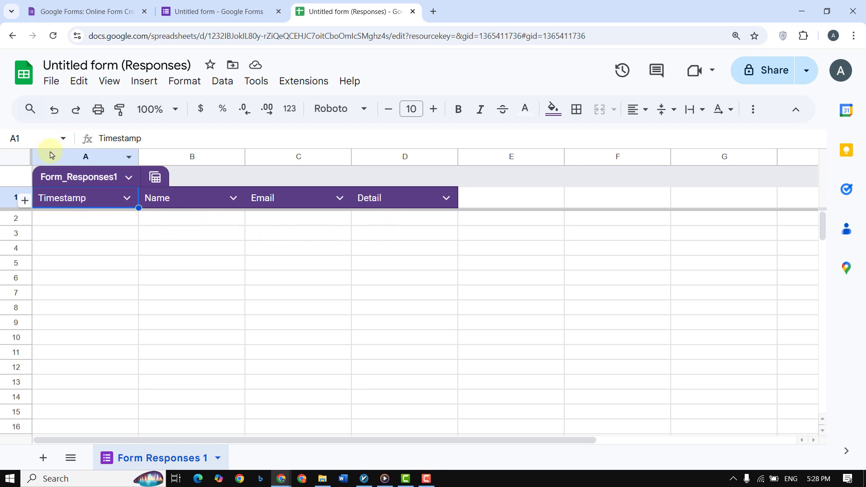
# Step: Insert a column left of Timestamp and head it Reference Number
pyautogui.rightClick(85, 156)
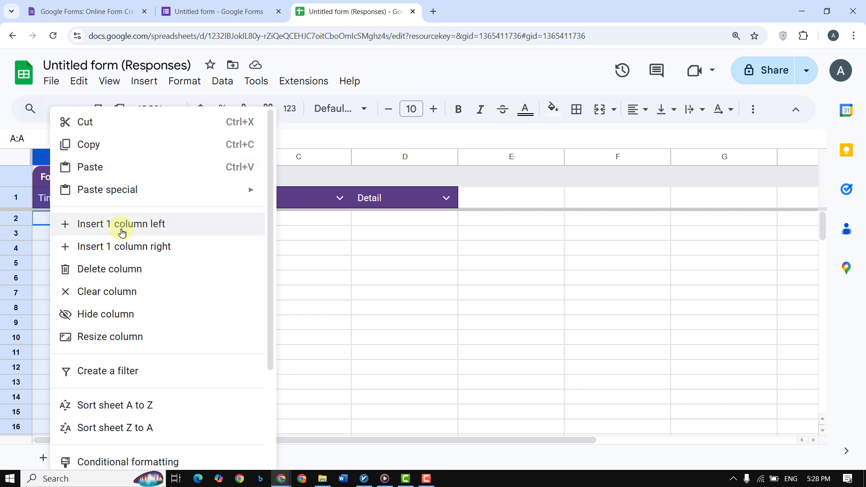
pyautogui.click(120, 227)
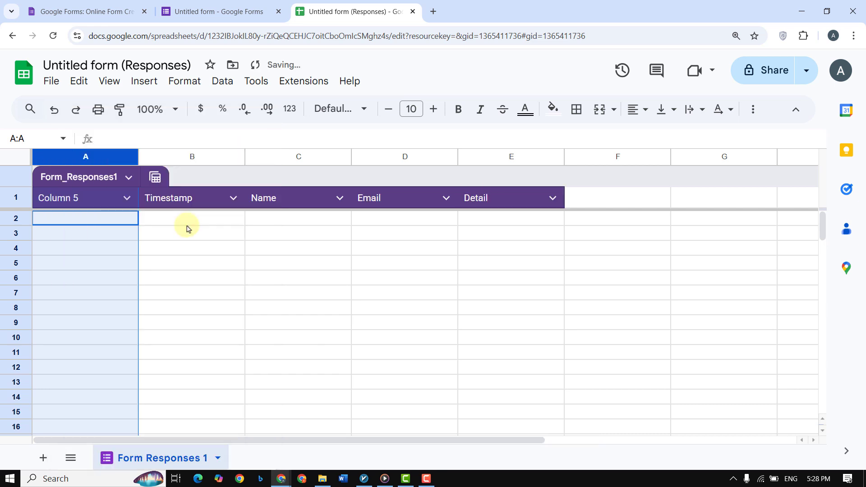
pyautogui.click(84, 198)
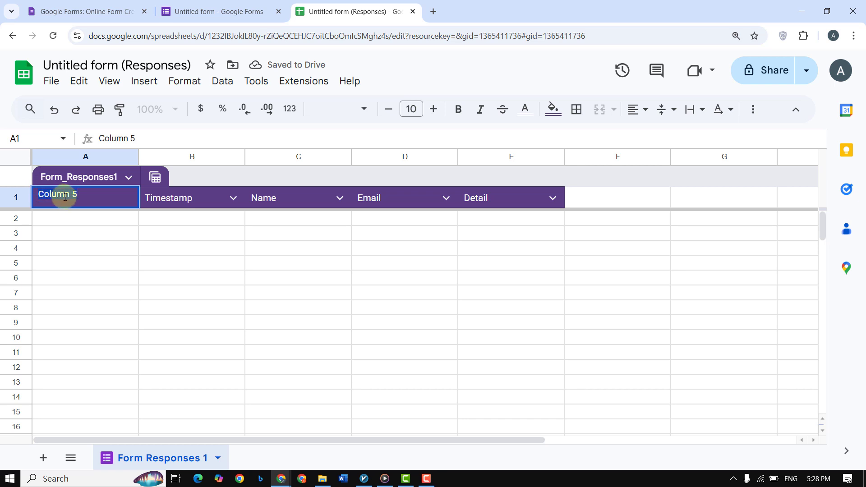
pyautogui.write('Refer')
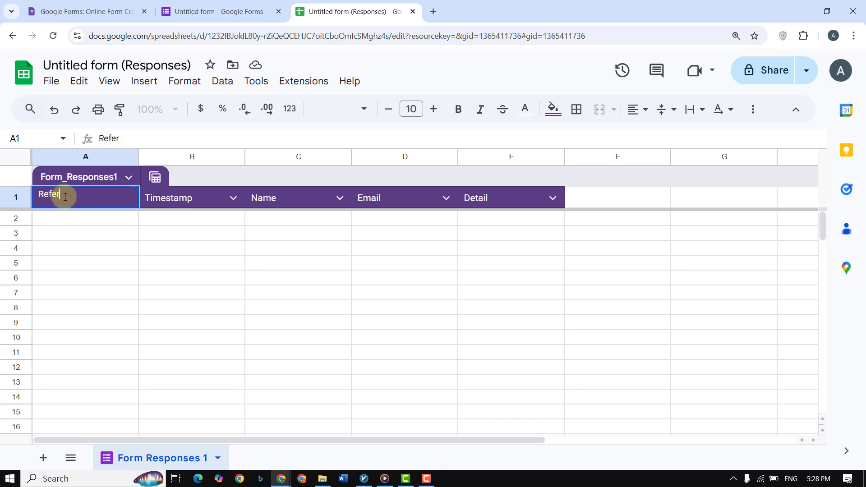
pyautogui.write('ence')
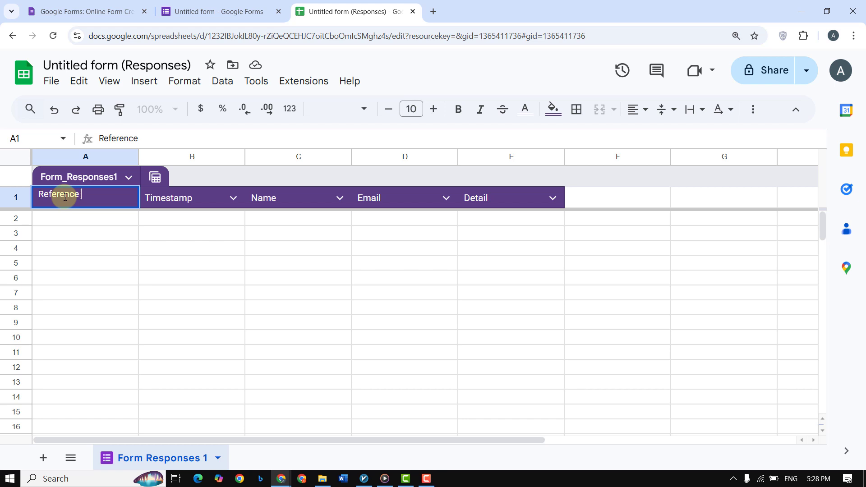
pyautogui.write('Number')
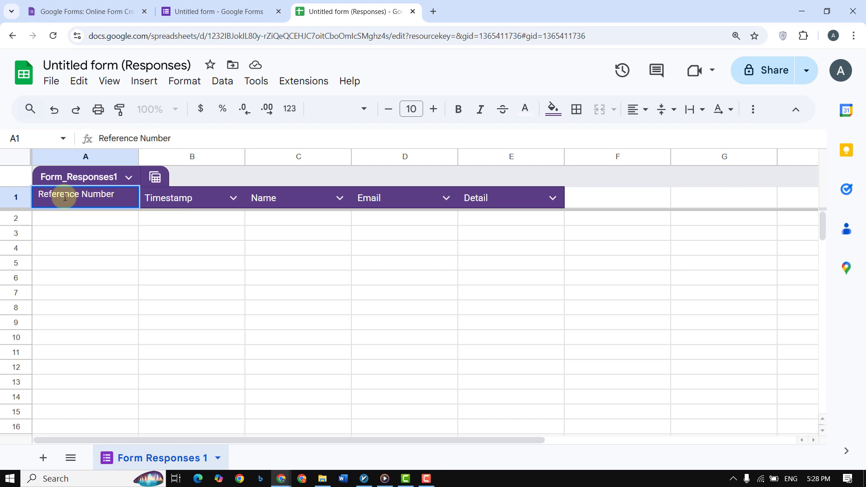
pyautogui.click(85, 218)
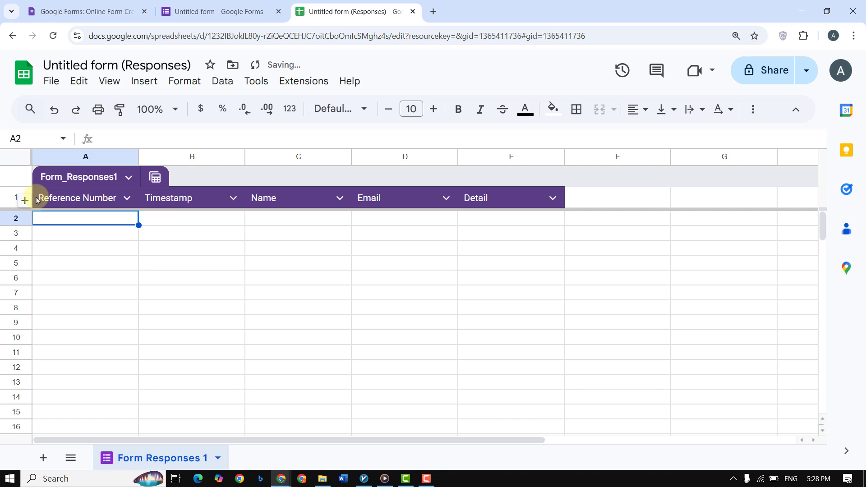
pyautogui.moveTo(102, 203)
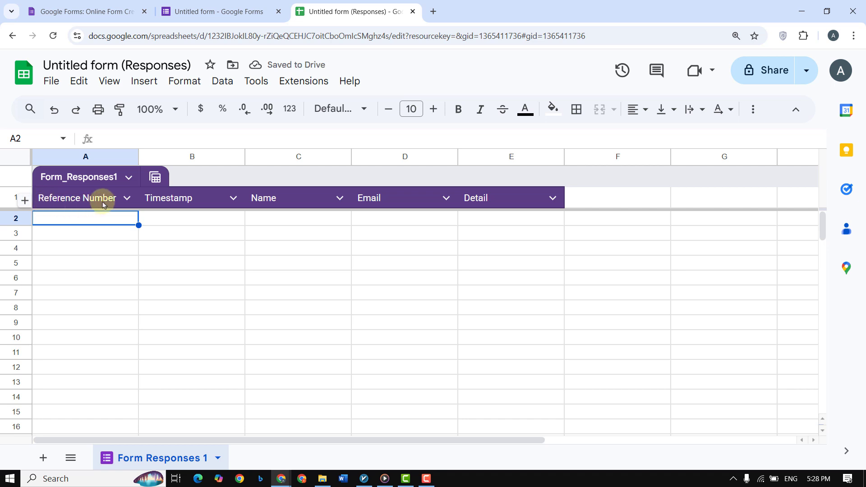
pyautogui.click(303, 80)
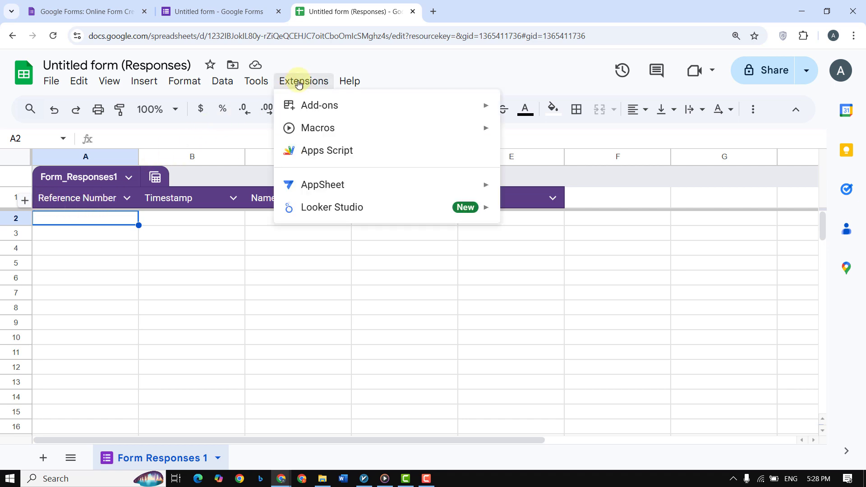
pyautogui.moveTo(374, 150)
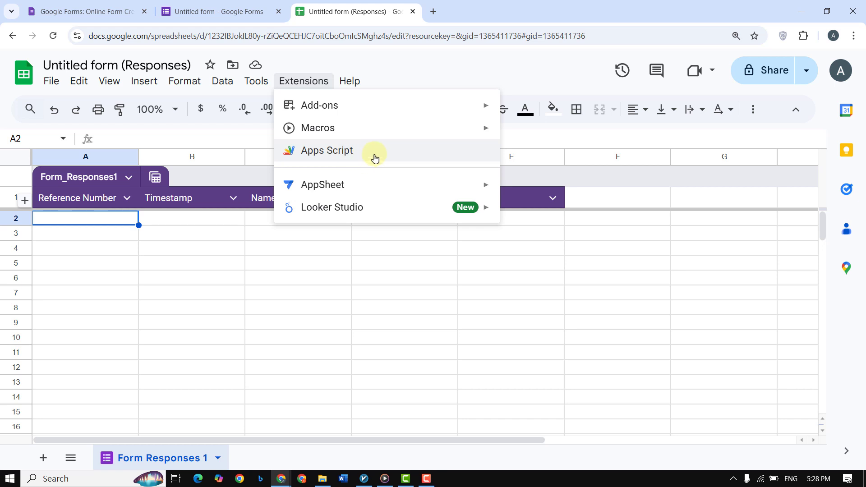
# Step: Open the sheet's Apps Script editor and replace the starter code with autoGenerateReference(e)
pyautogui.click(326, 150)
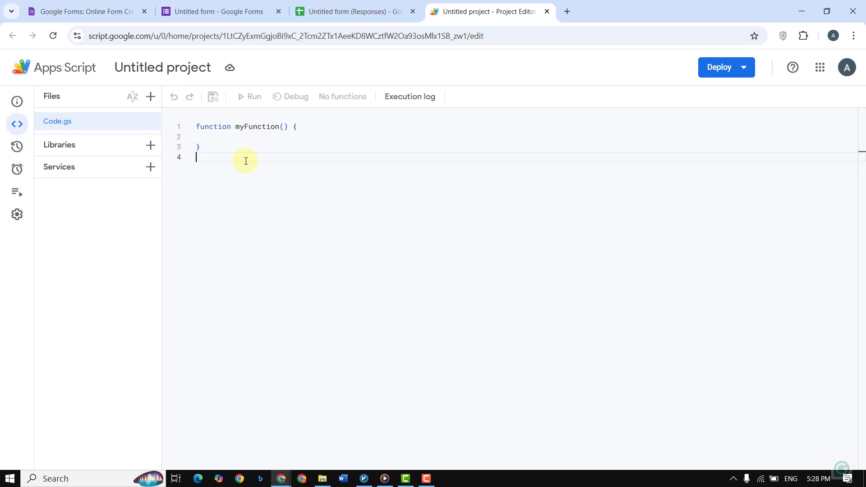
pyautogui.press('ctrl+a')
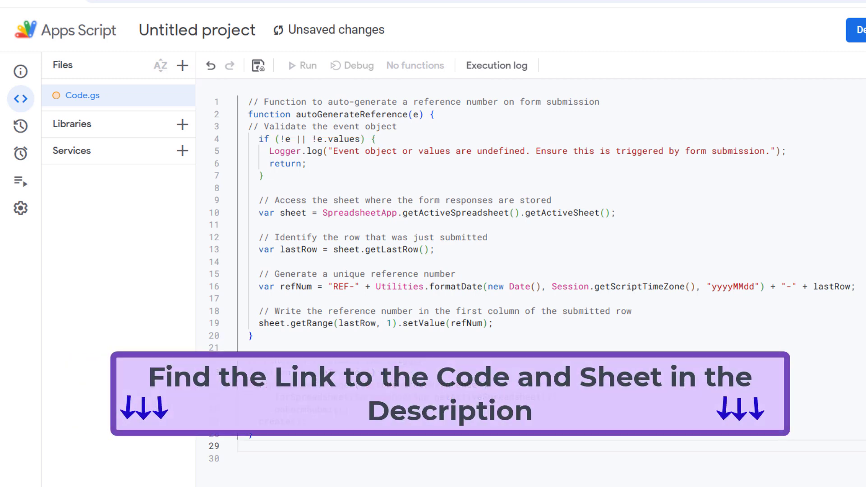
# Step: Paste a createTrigger() function installing an on-form-submit trigger for autoGenerateReference
pyautogui.scroll(-3)
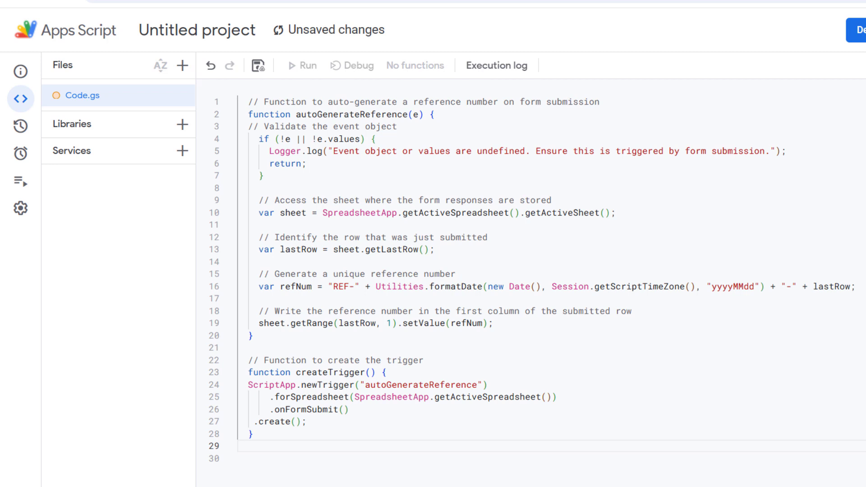
# Step: Save the project and run autoGenerateReference, reaching the permissions review
pyautogui.click(256, 65)
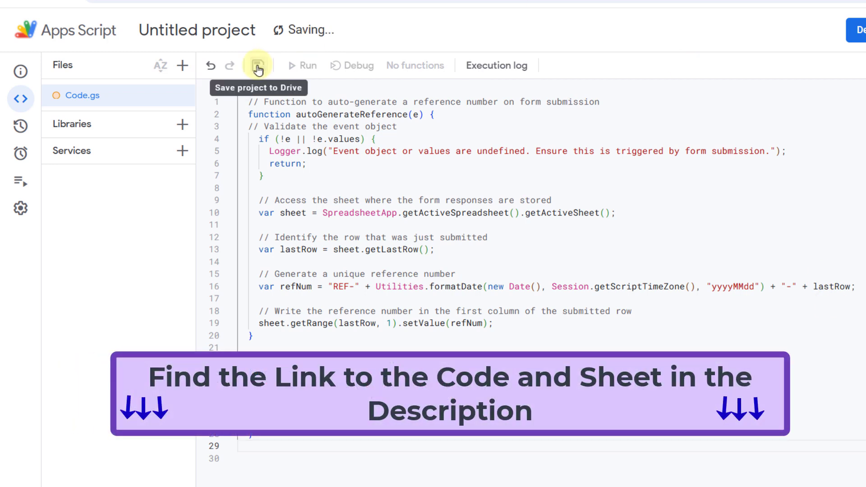
pyautogui.click(257, 66)
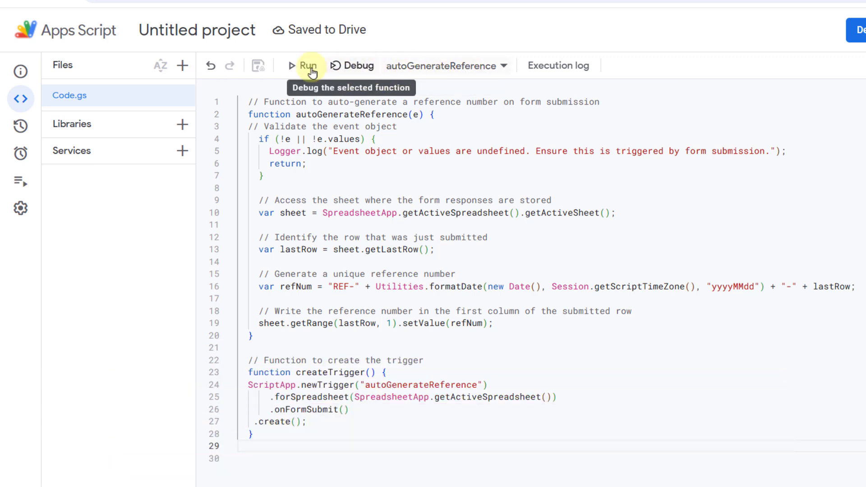
pyautogui.click(308, 66)
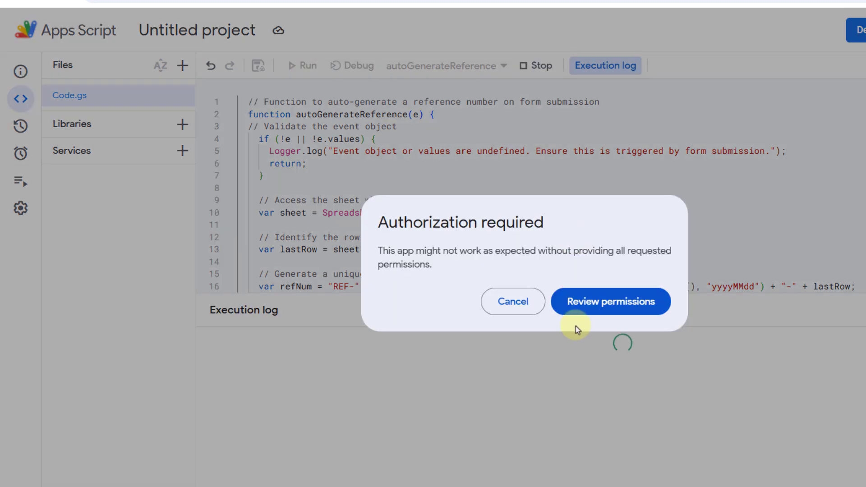
pyautogui.click(610, 301)
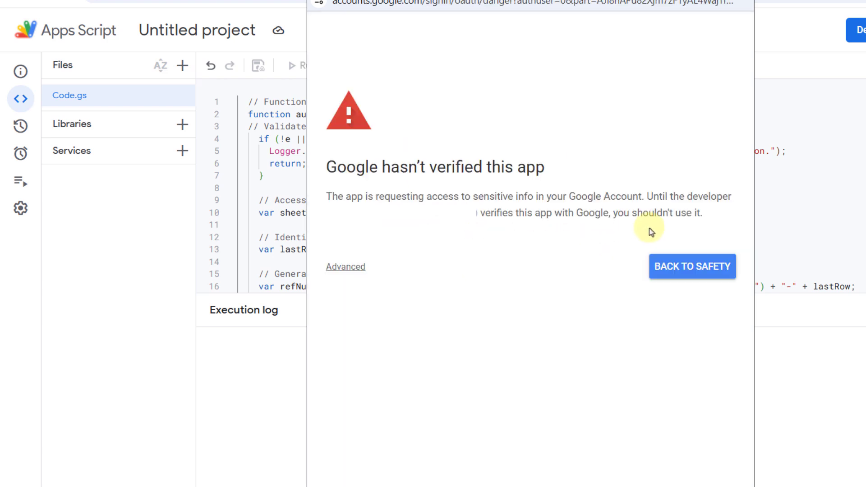
# Step: Proceed past the unverified-app warning, grant all permissions and let the test run finish
pyautogui.click(345, 266)
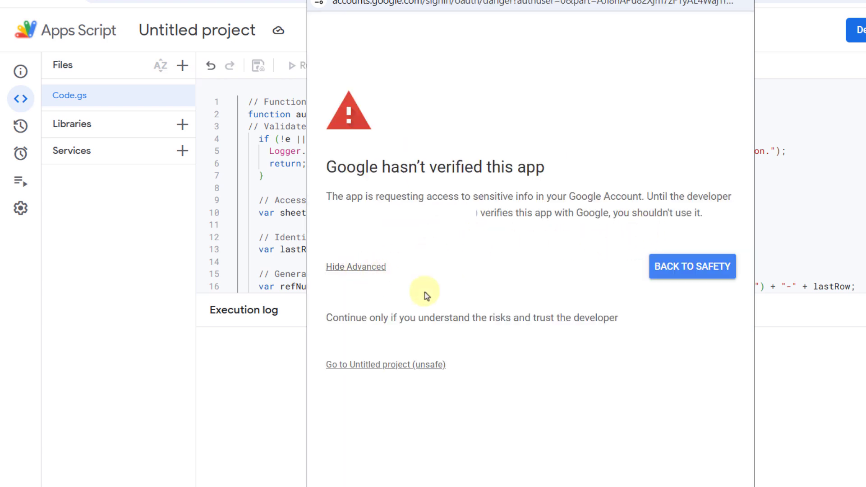
pyautogui.moveTo(434, 365)
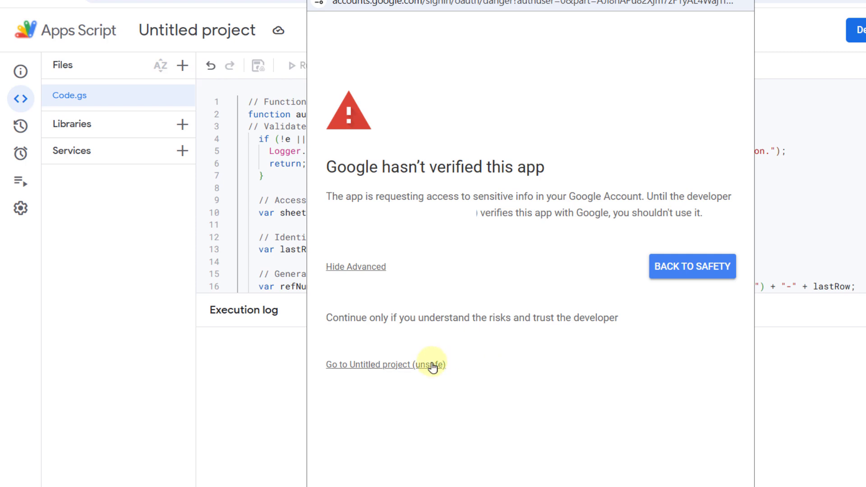
pyautogui.click(381, 364)
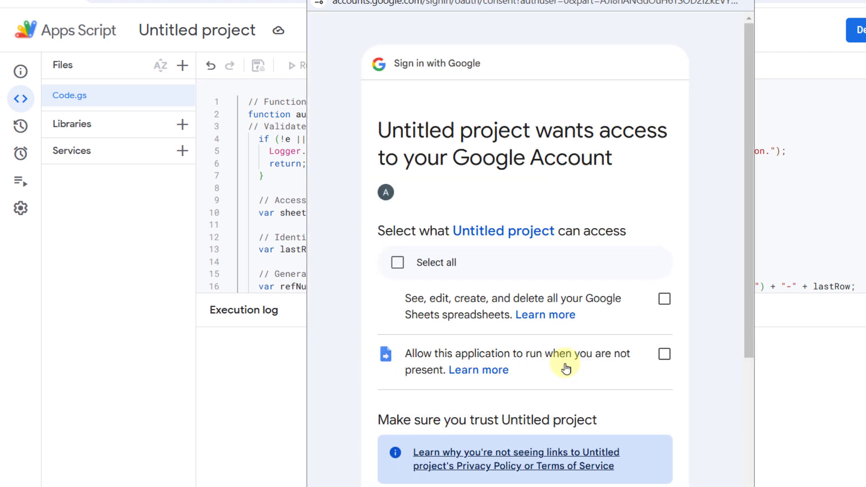
pyautogui.click(397, 263)
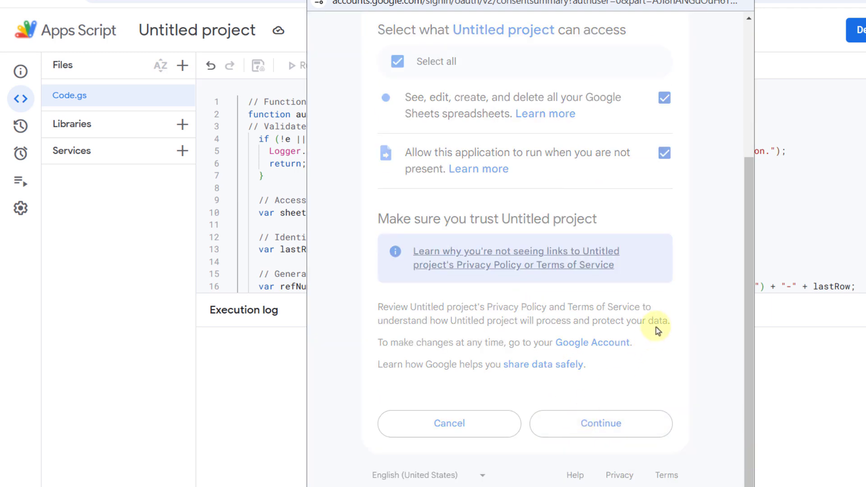
pyautogui.click(600, 424)
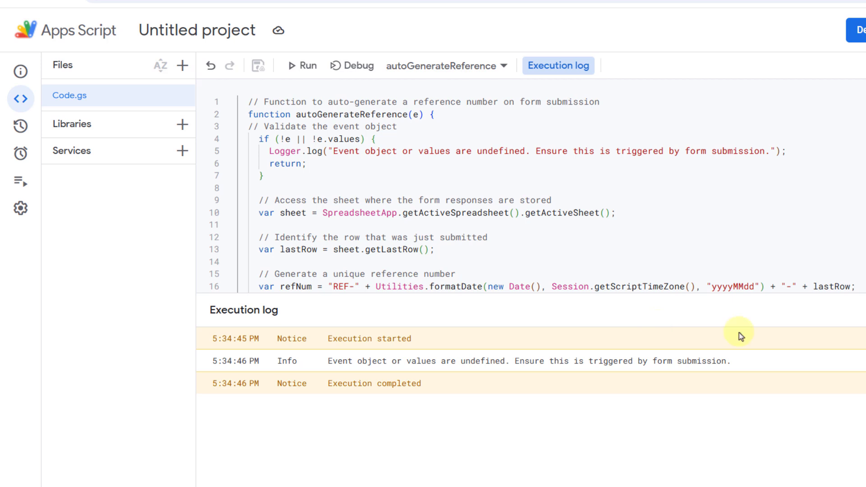
pyautogui.click(557, 65)
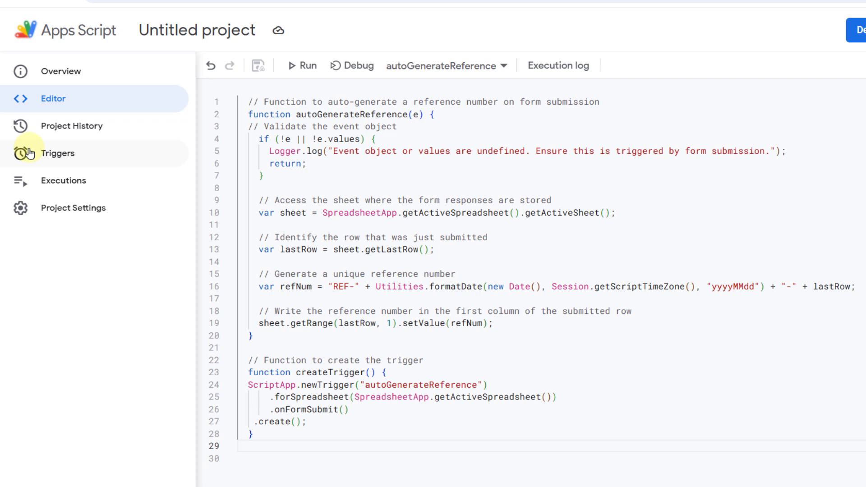
# Step: Add a trigger running autoGenerateReference from the spreadsheet on form submit and save it
pyautogui.click(58, 153)
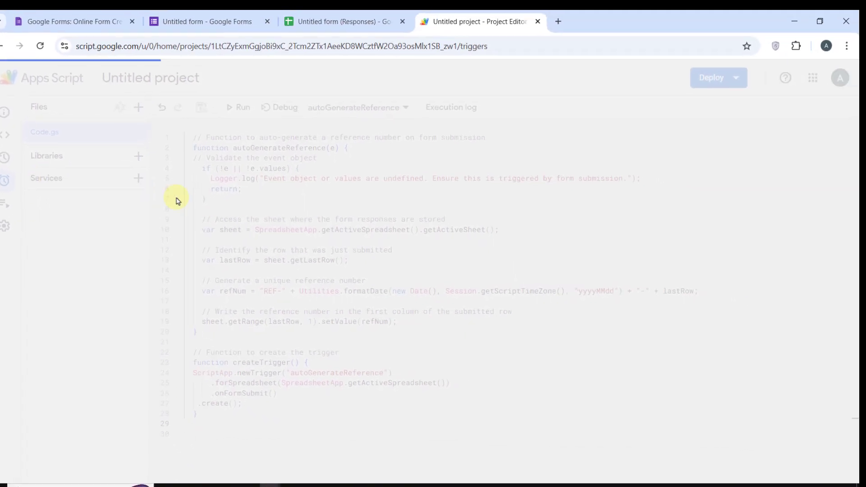
pyautogui.click(6, 182)
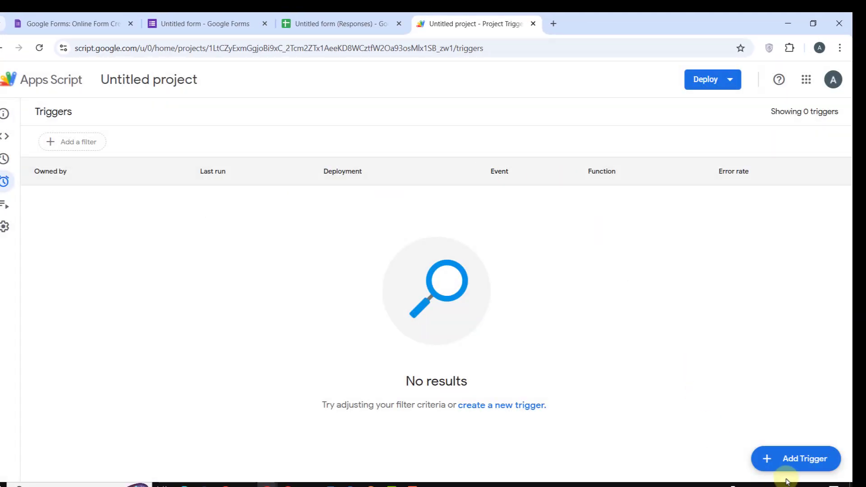
pyautogui.click(795, 458)
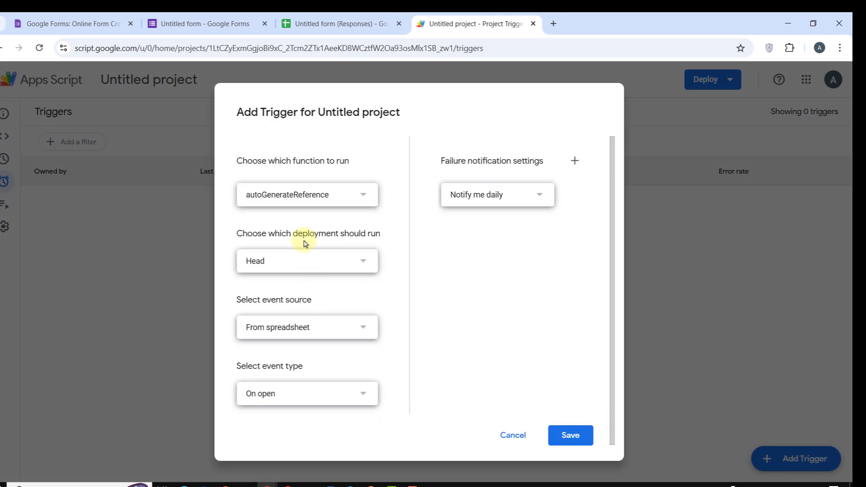
pyautogui.moveTo(301, 200)
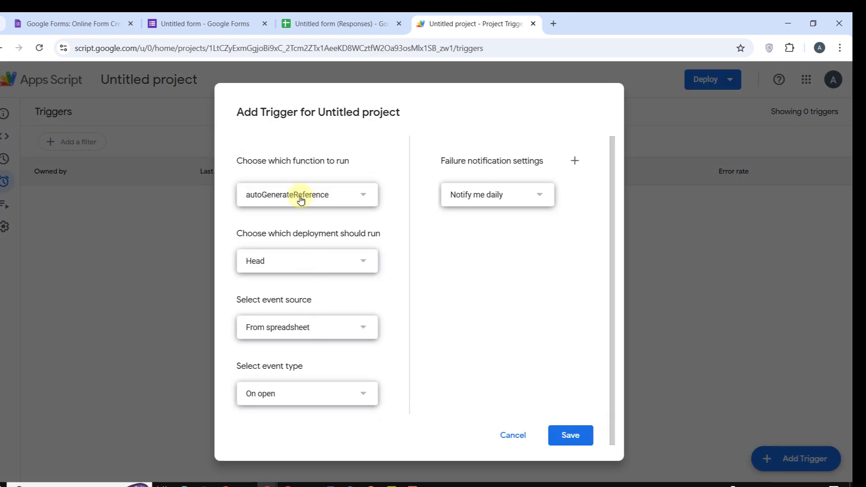
pyautogui.click(307, 327)
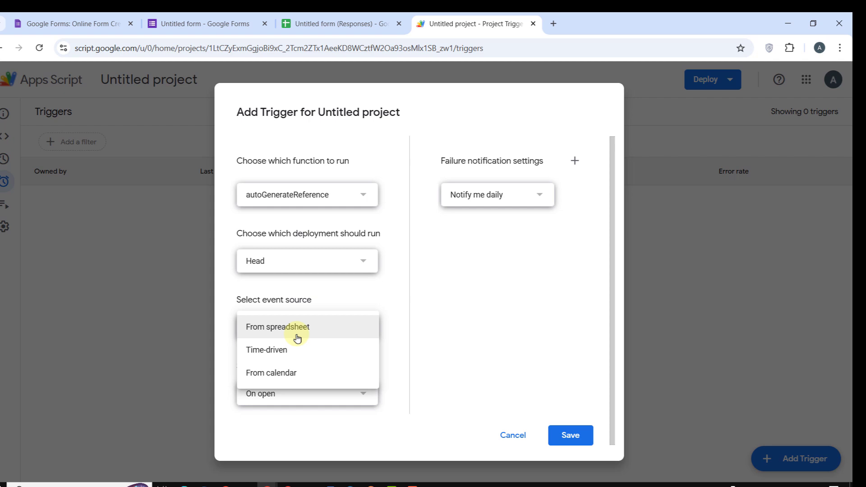
pyautogui.click(278, 326)
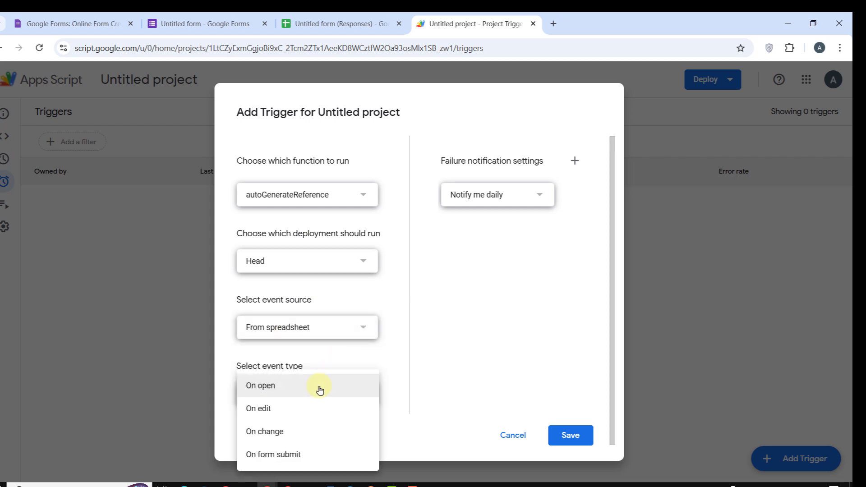
pyautogui.click(272, 454)
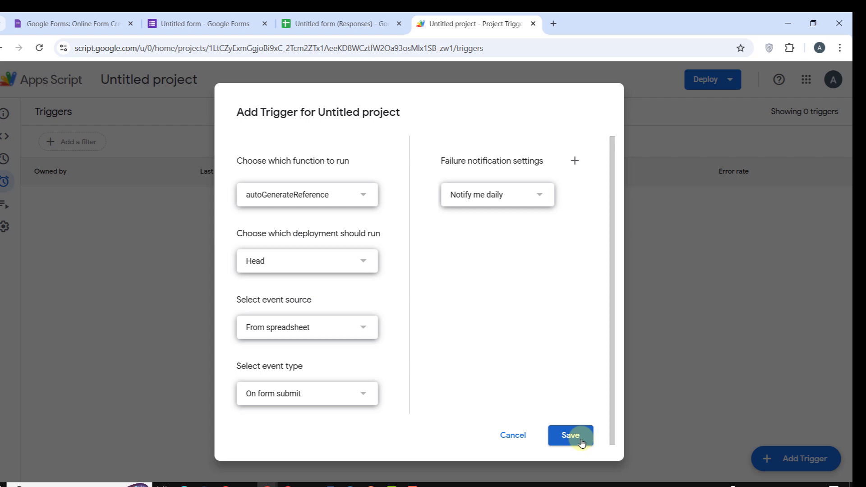
pyautogui.click(570, 434)
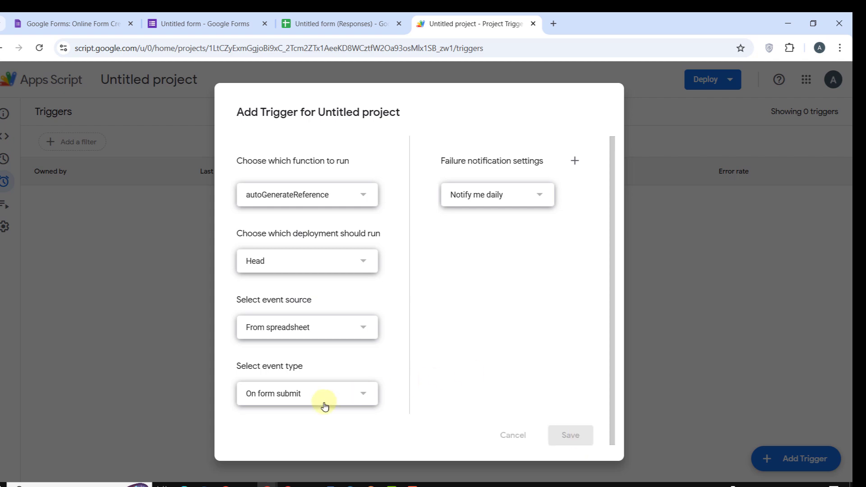
pyautogui.click(569, 435)
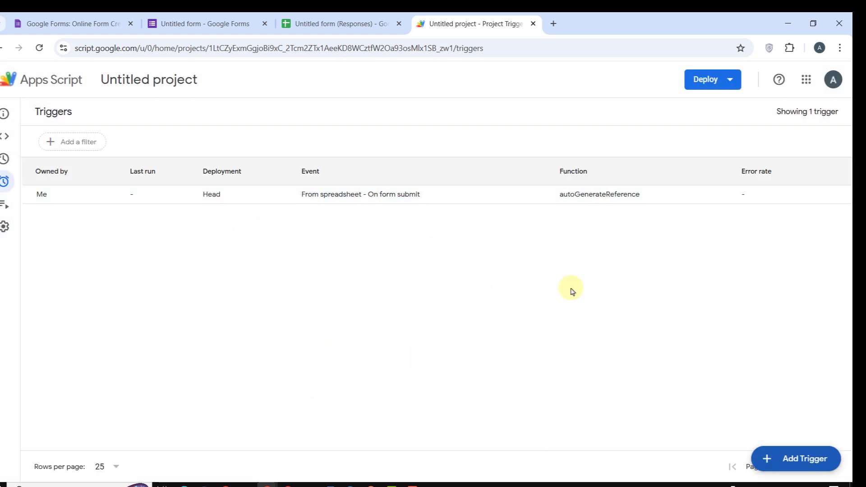
# Step: Publish the form to anyone with the link and open the live form
pyautogui.click(203, 24)
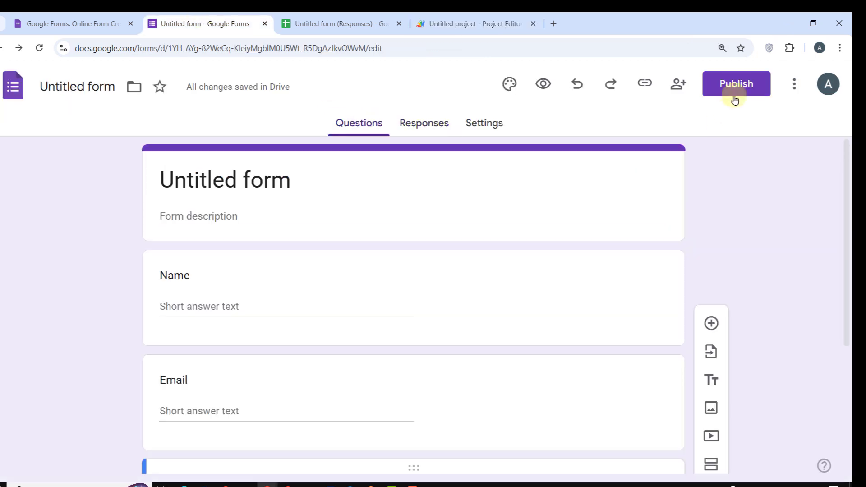
pyautogui.click(735, 82)
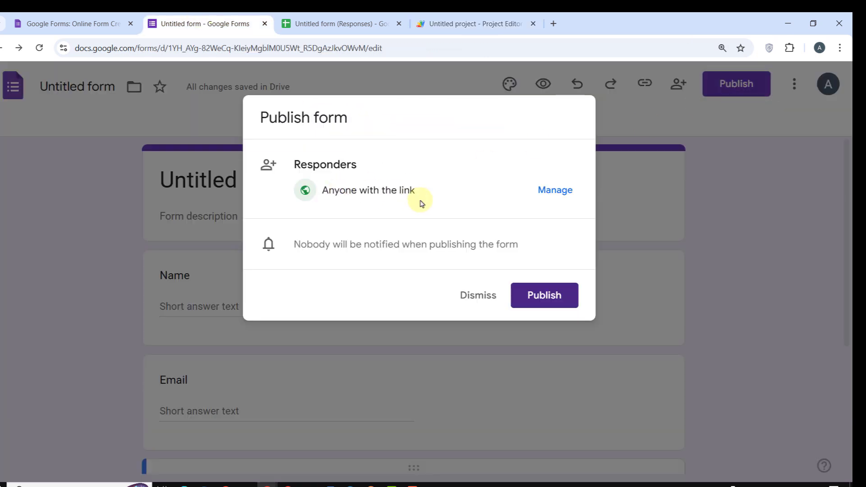
pyautogui.click(543, 295)
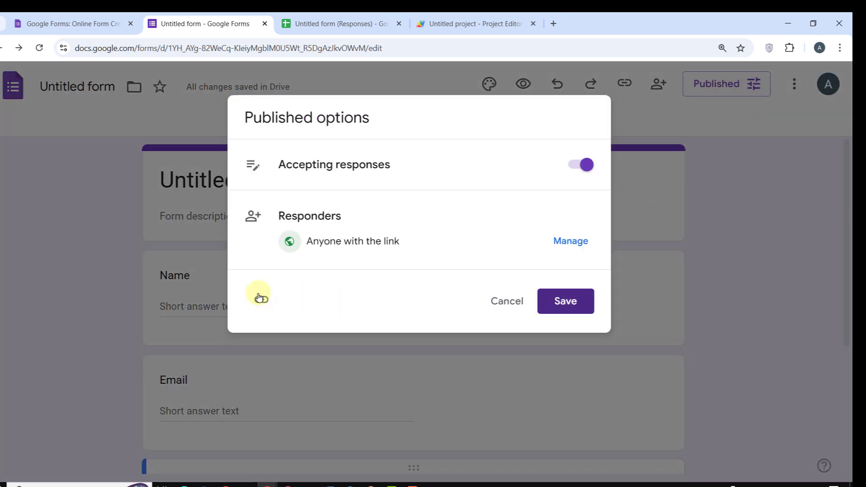
pyautogui.click(565, 302)
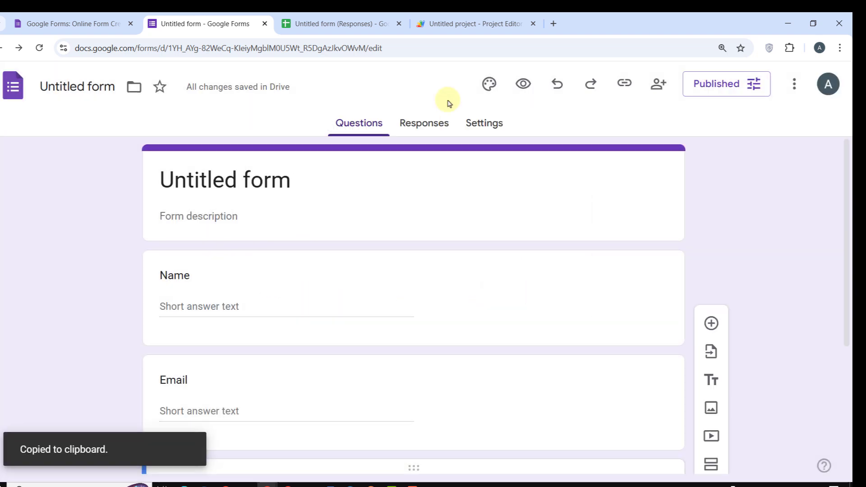
pyautogui.click(523, 84)
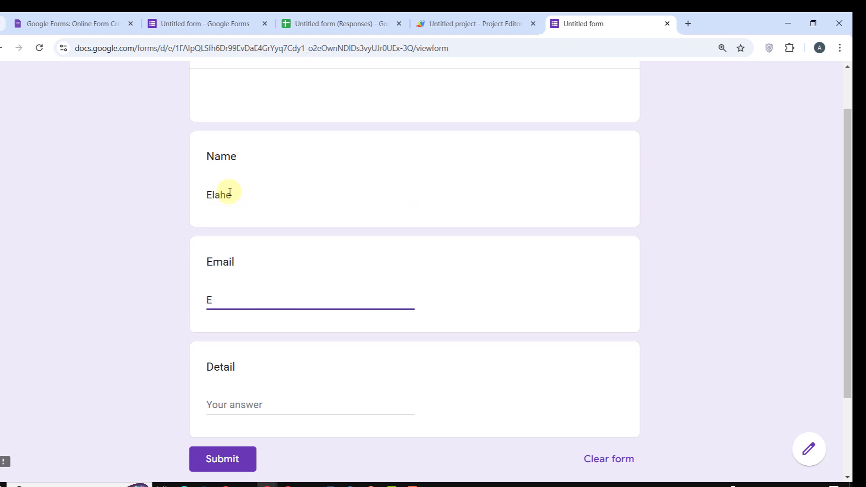
pyautogui.write('@e.com')
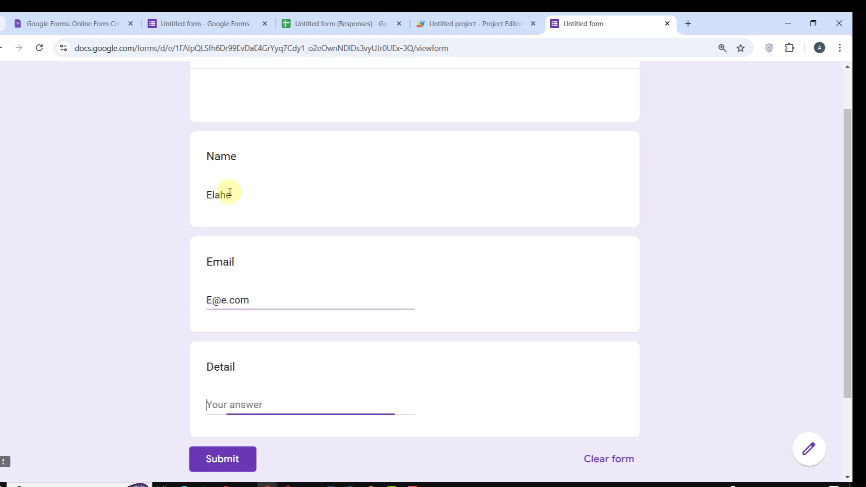
pyautogui.write('Hi')
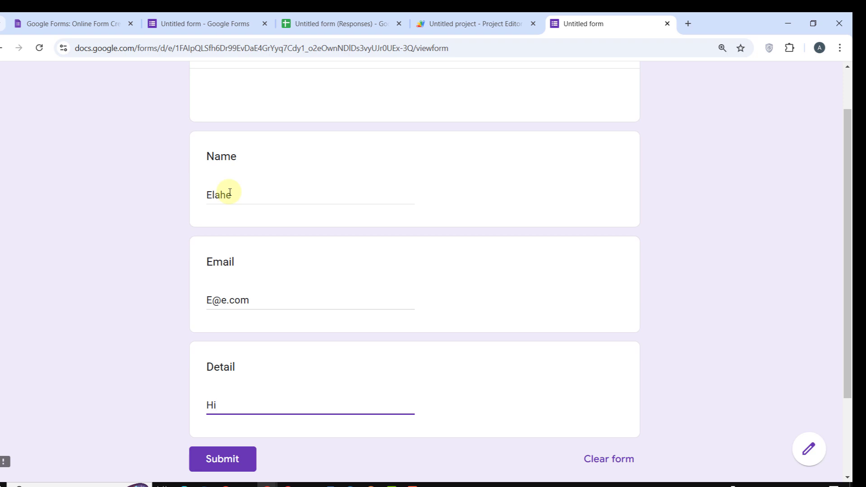
pyautogui.click(222, 459)
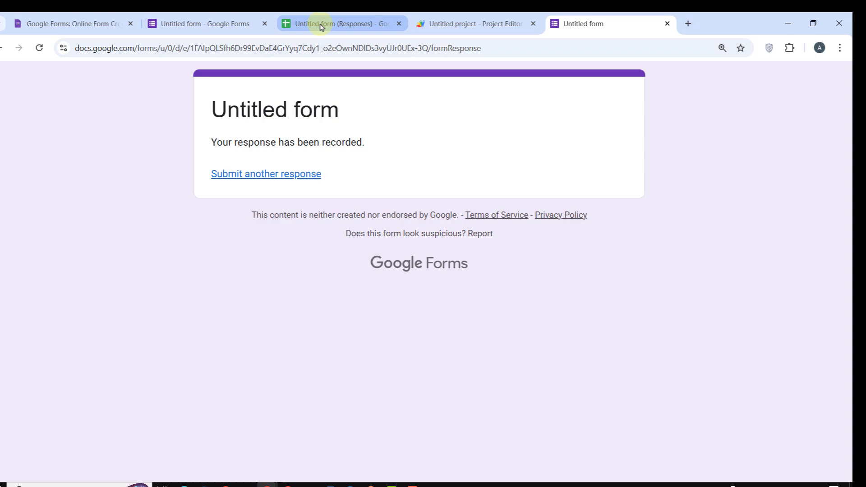
pyautogui.click(341, 24)
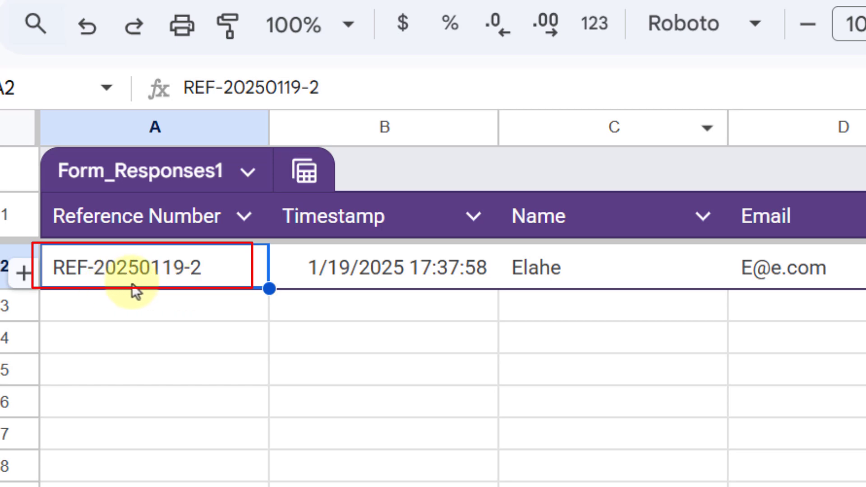
pyautogui.click(612, 24)
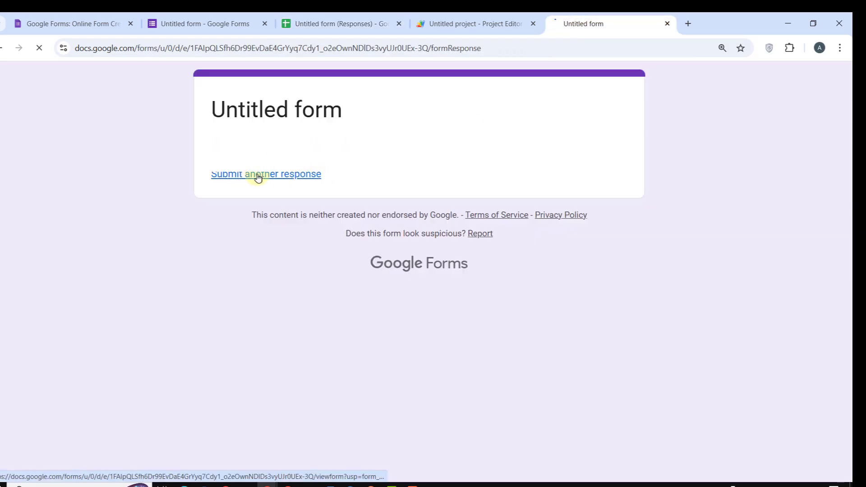
pyautogui.click(265, 174)
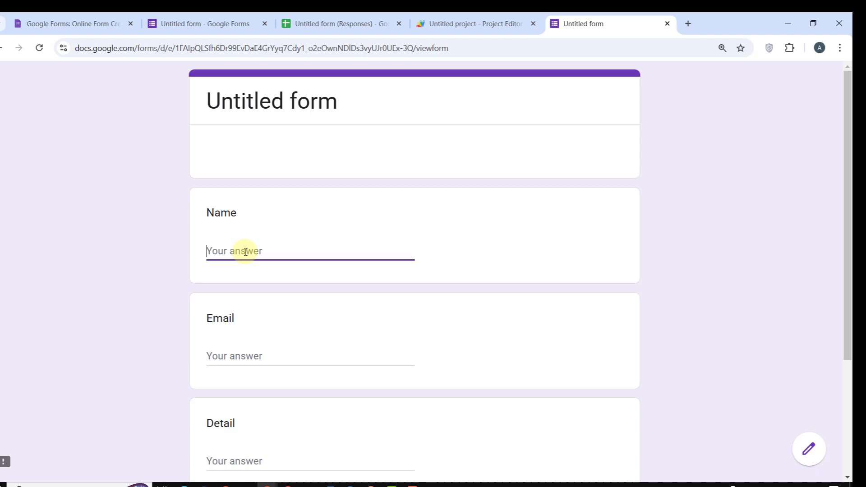
pyautogui.write('J')
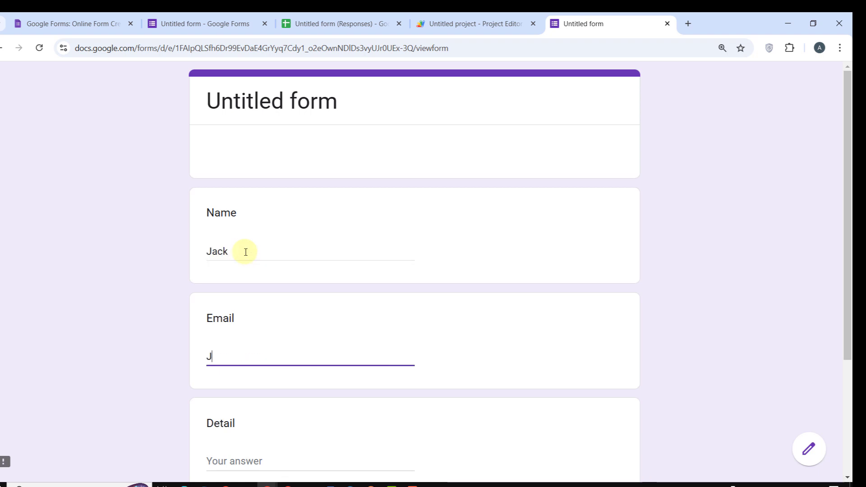
pyautogui.write('@j.com')
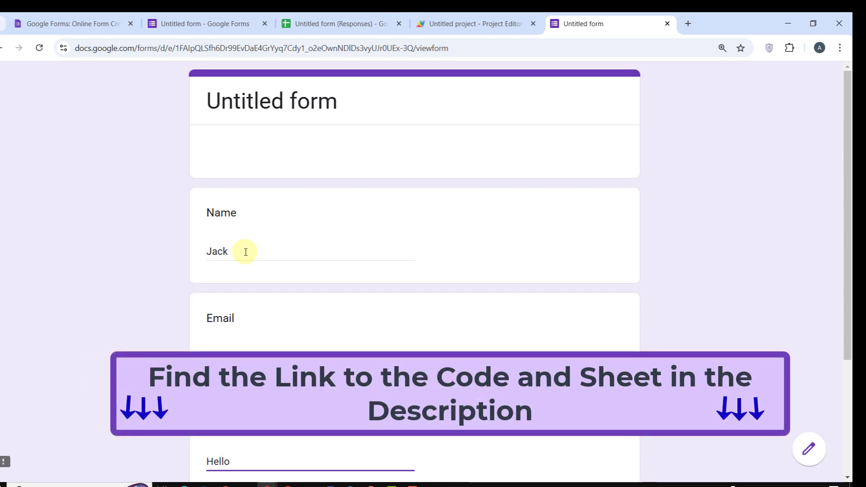
pyautogui.scroll(-3)
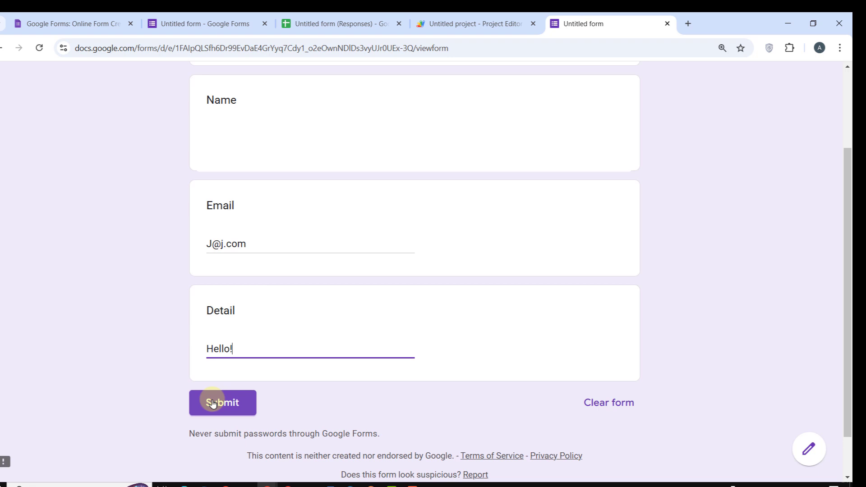
pyautogui.click(222, 402)
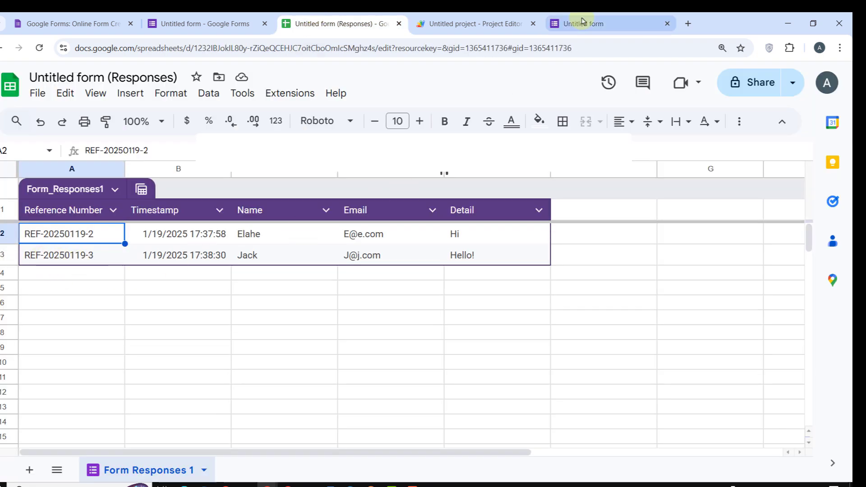
pyautogui.click(582, 23)
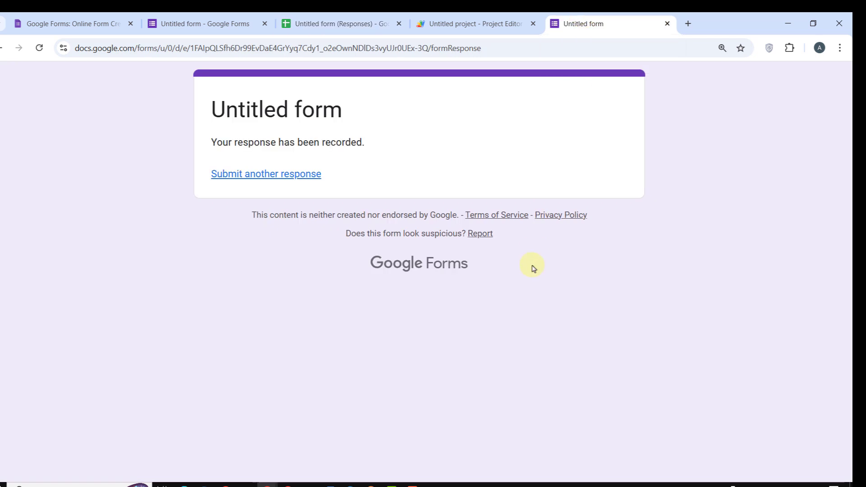